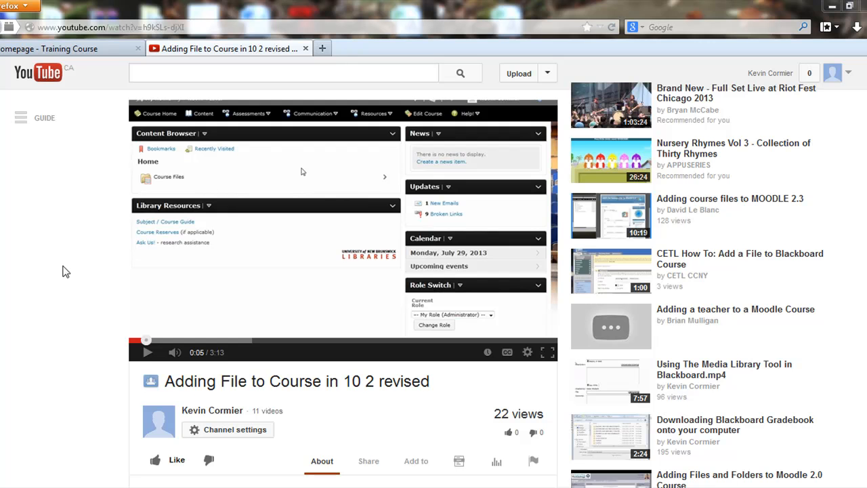
mouse_move(243, 184)
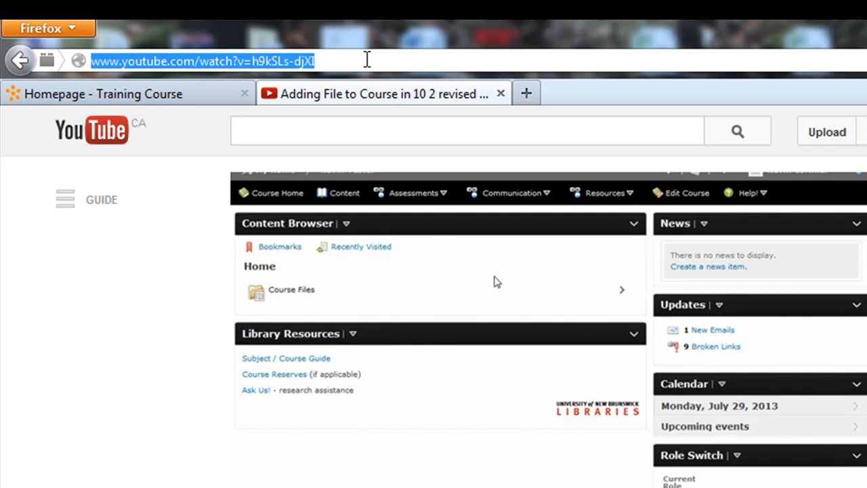
mouse_move(182, 54)
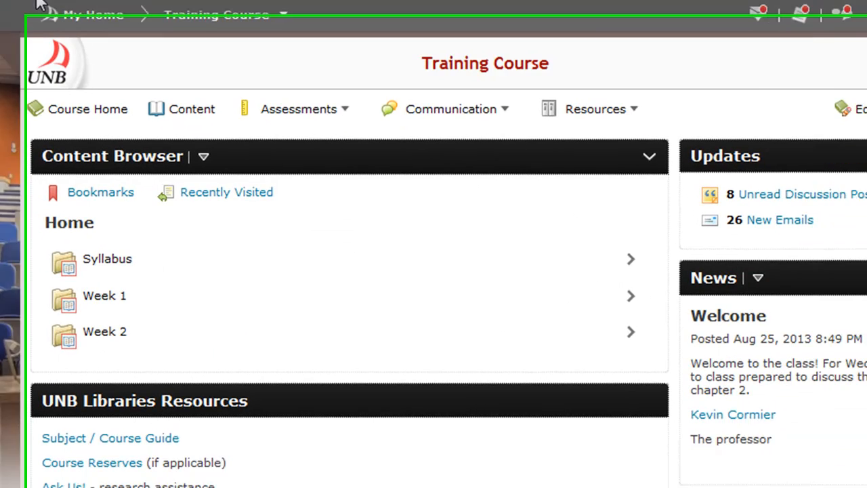
Go to the Training Course's Discussions list via the Communication menu.
left_click(453, 109)
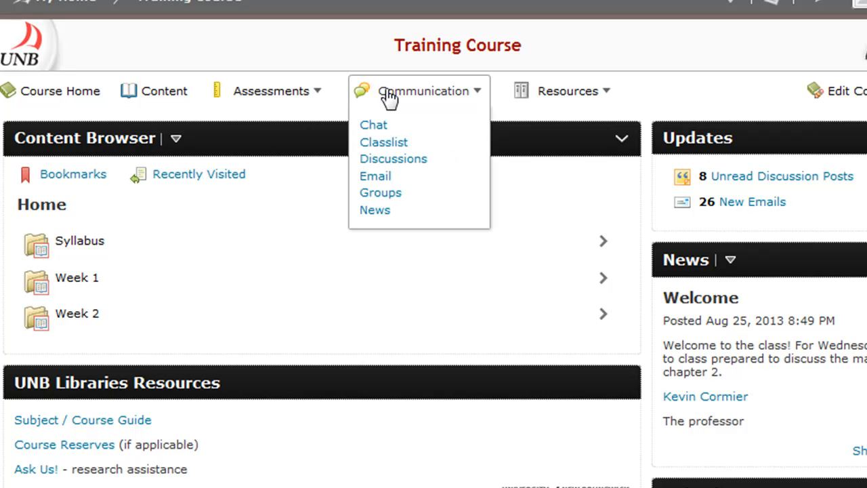
mouse_move(393, 159)
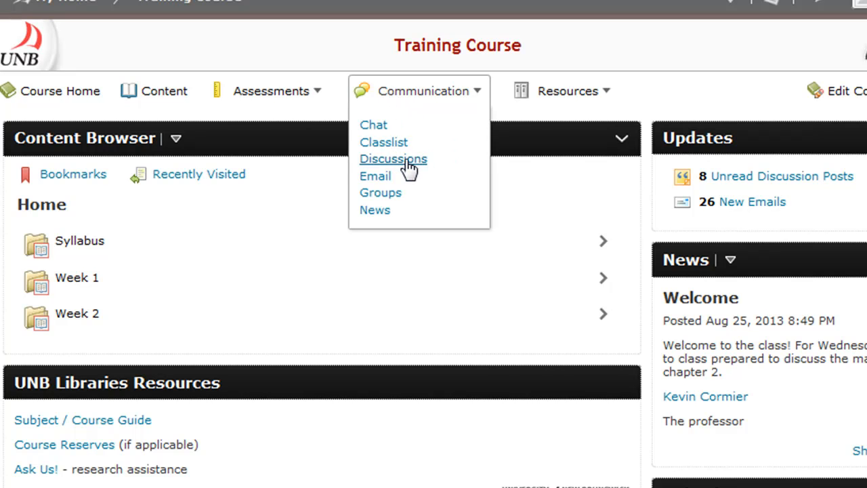
left_click(393, 159)
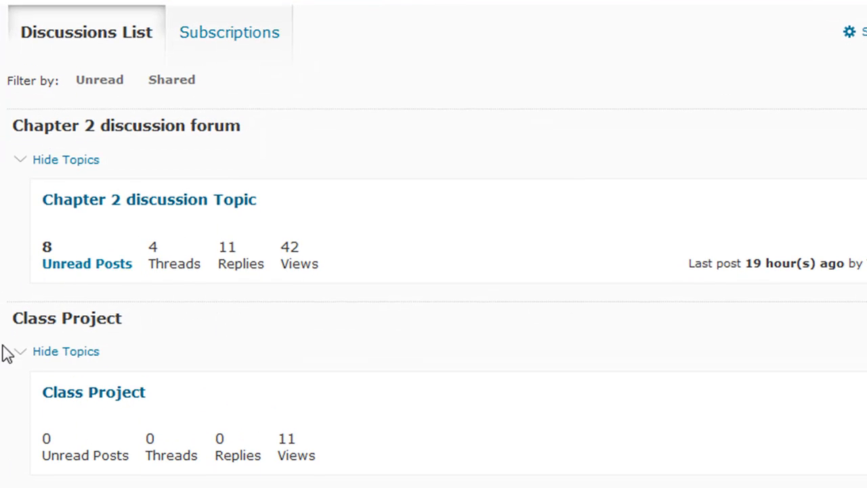
mouse_move(102, 393)
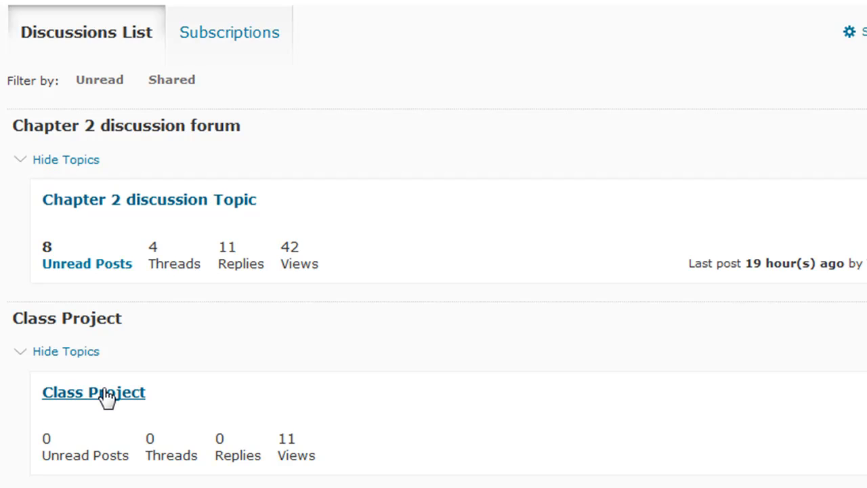
Start a new thread in Class Project with the subject 'Kevin's Project'.
left_click(94, 393)
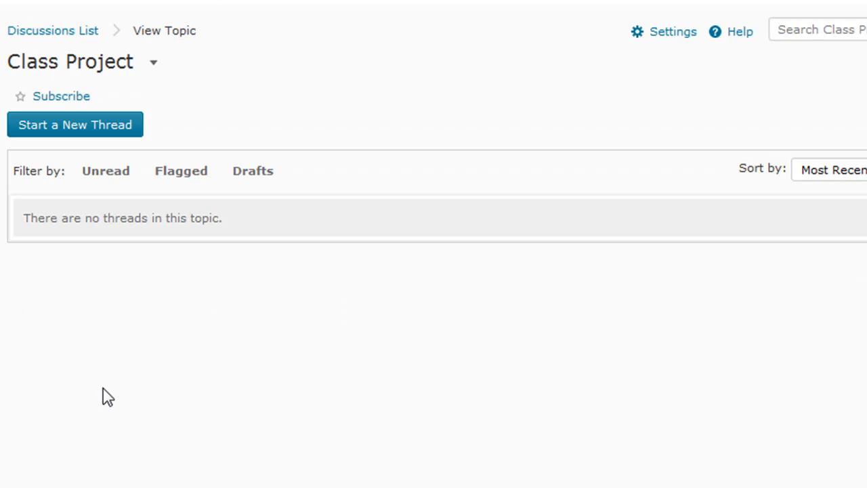
mouse_move(68, 130)
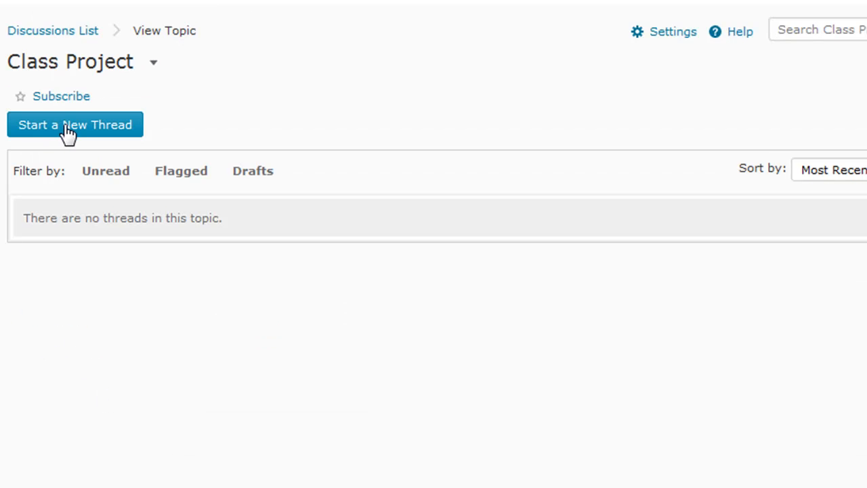
mouse_move(53, 128)
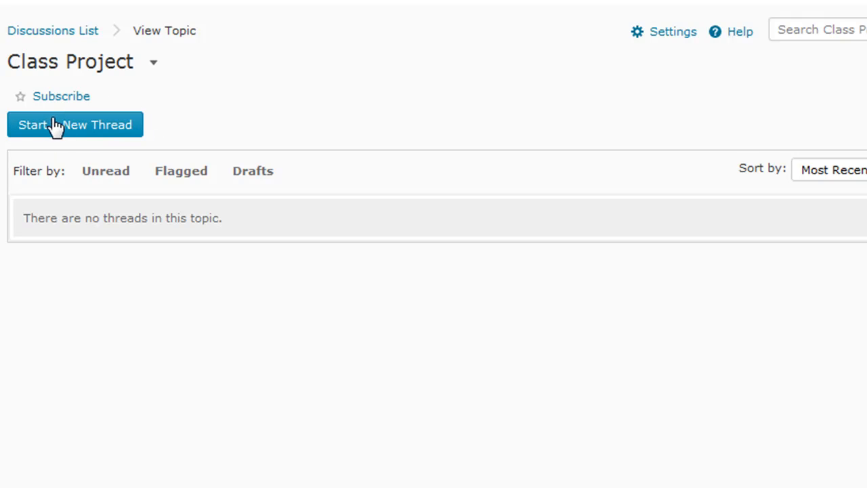
left_click(74, 125)
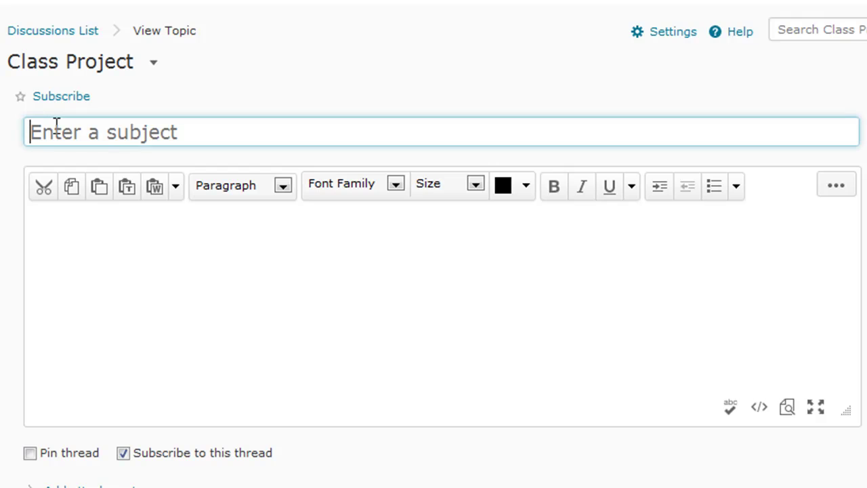
type("Kevin")
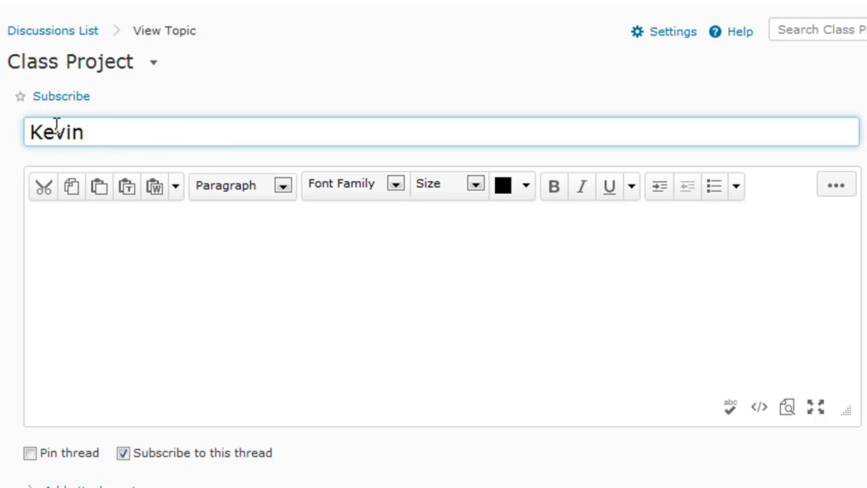
type("'s Proje")
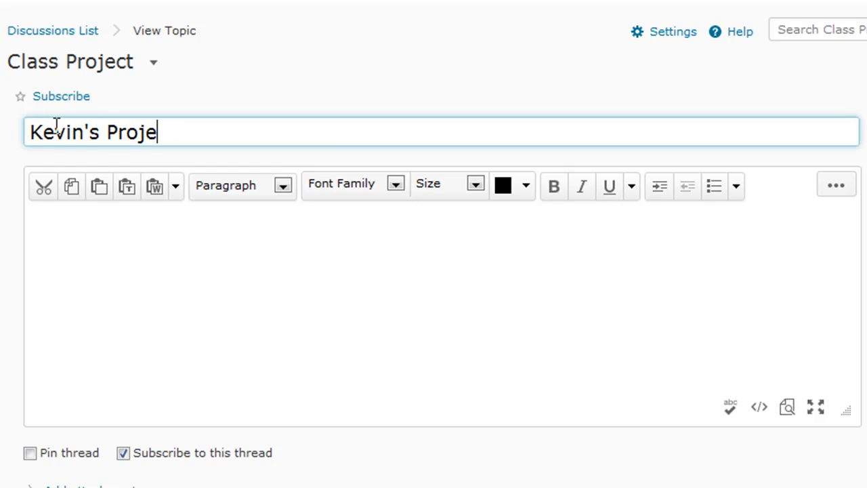
type("ct")
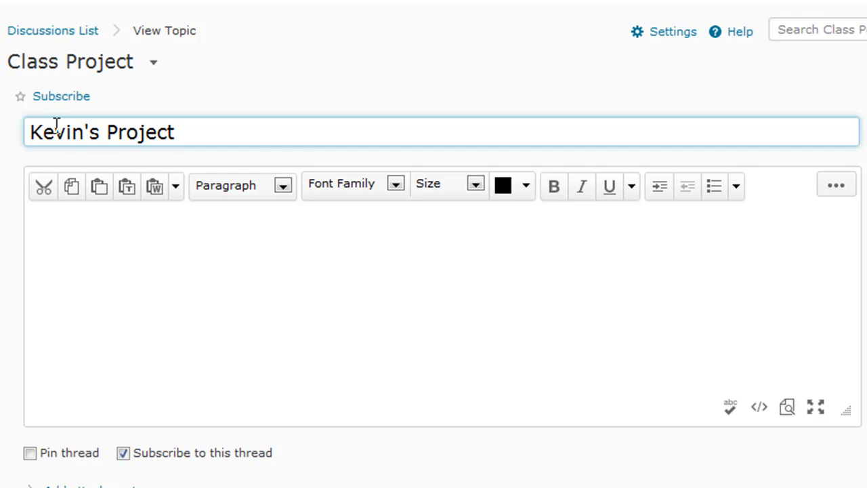
mouse_move(602, 188)
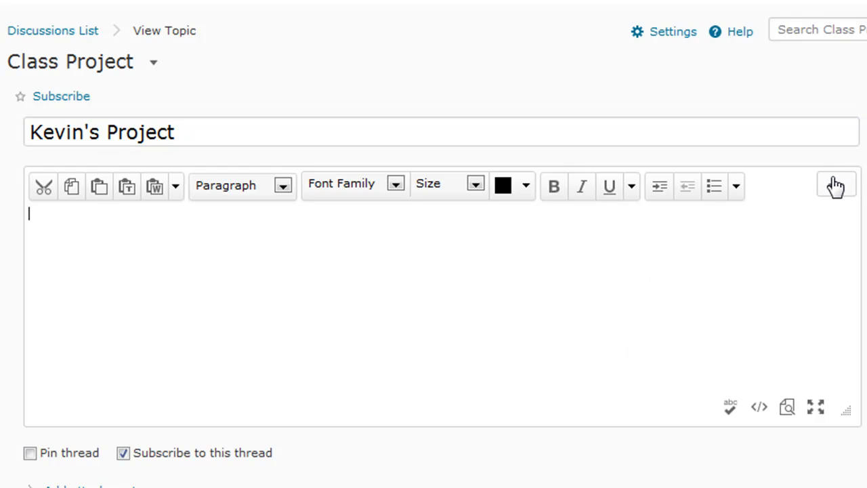
mouse_move(837, 187)
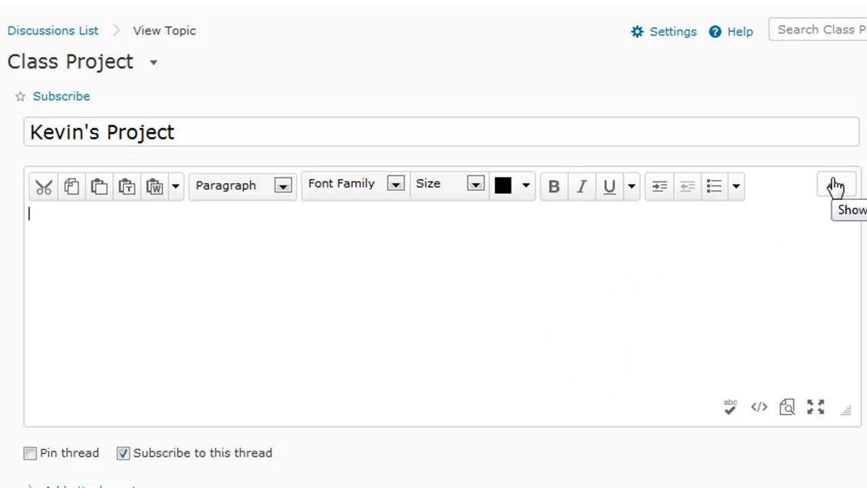
mouse_move(834, 188)
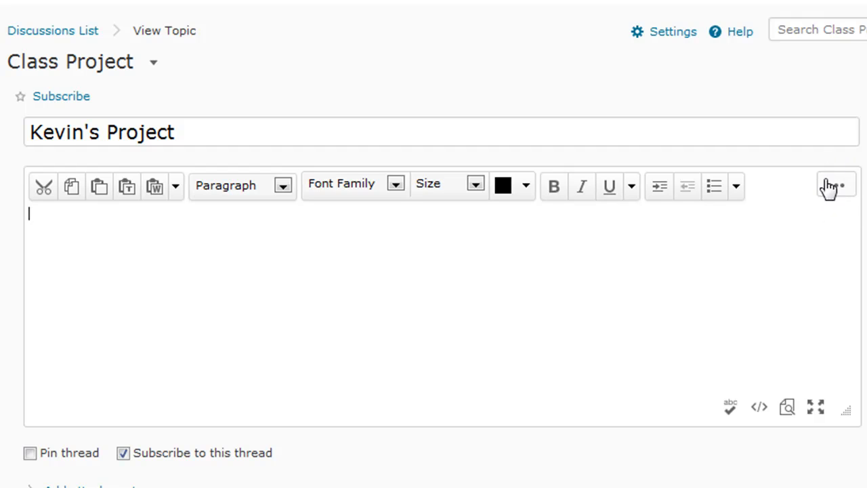
Bring up the Insert Stuff window from the expanded message editor toolbar.
left_click(835, 187)
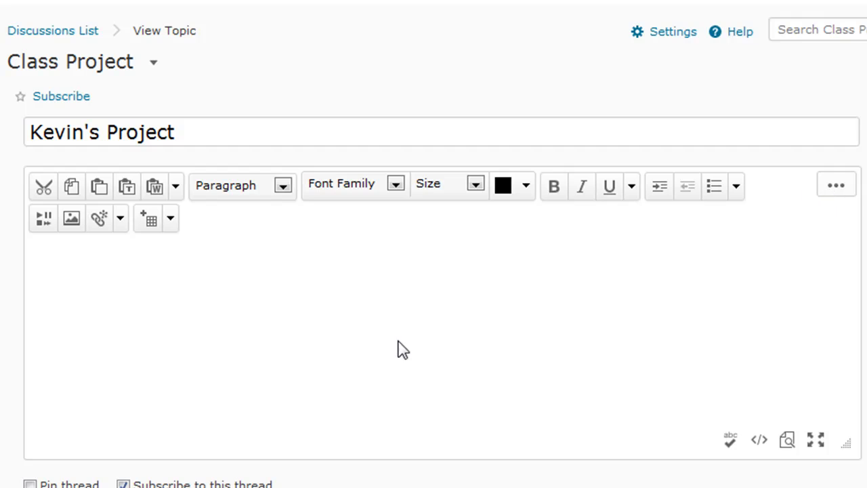
mouse_move(10, 227)
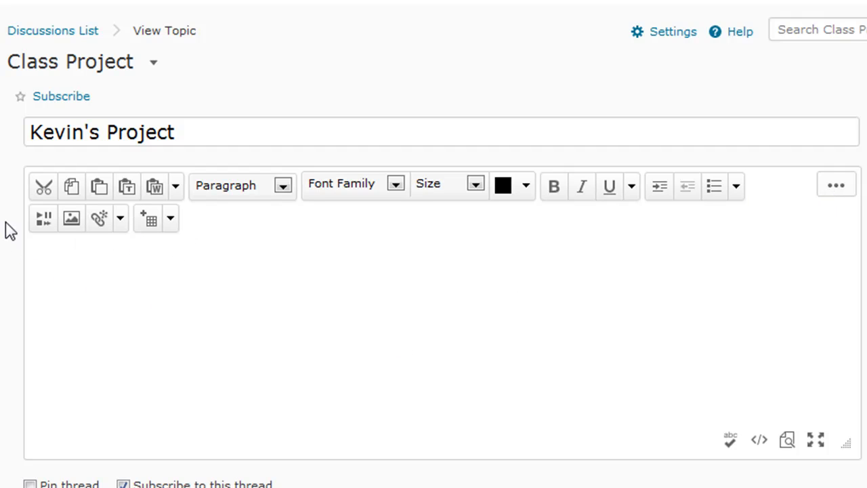
mouse_move(43, 216)
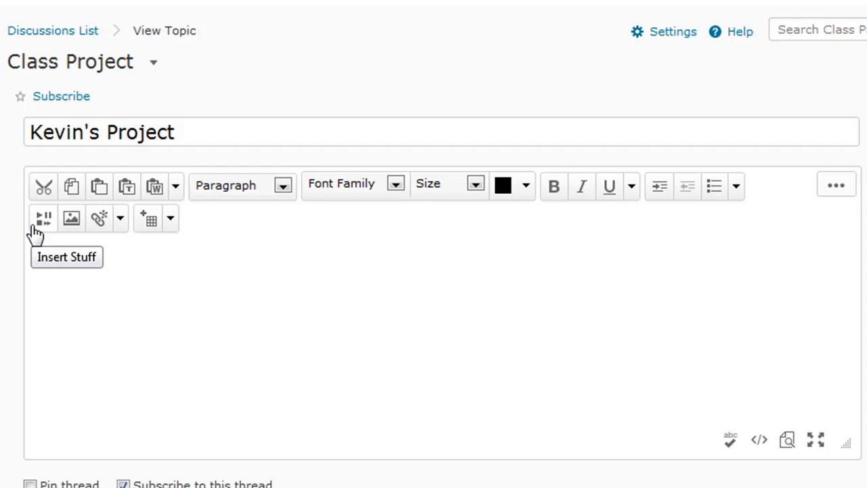
left_click(44, 217)
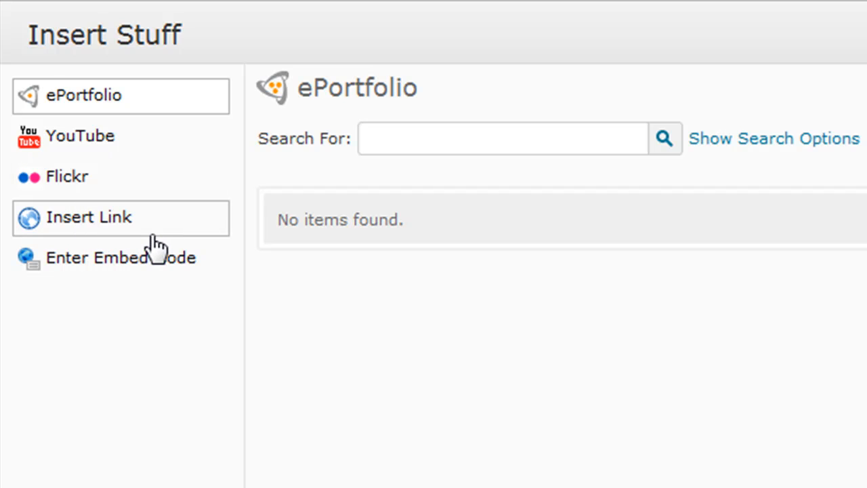
left_click(88, 217)
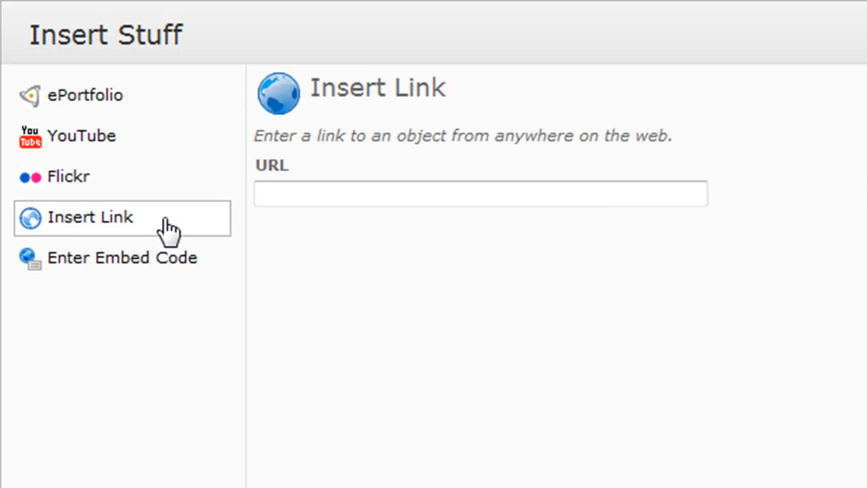
left_click(480, 195)
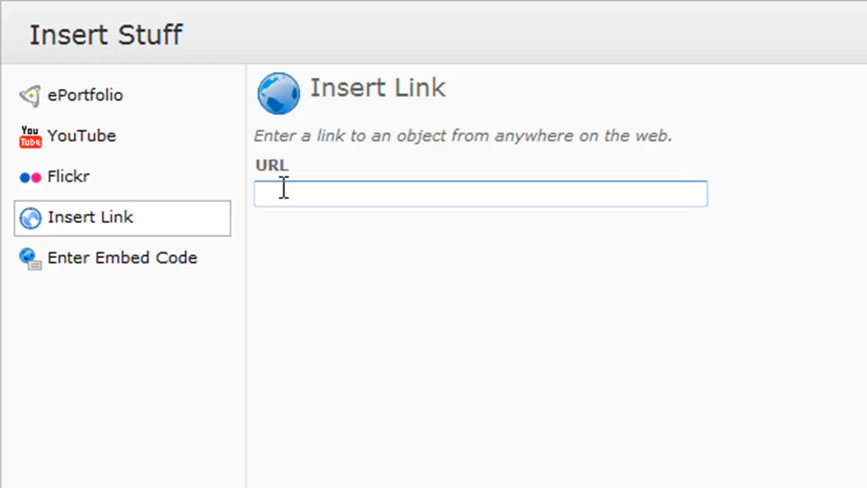
type("http://www.youtube.com/watch?v=h9kSLs-djXI")
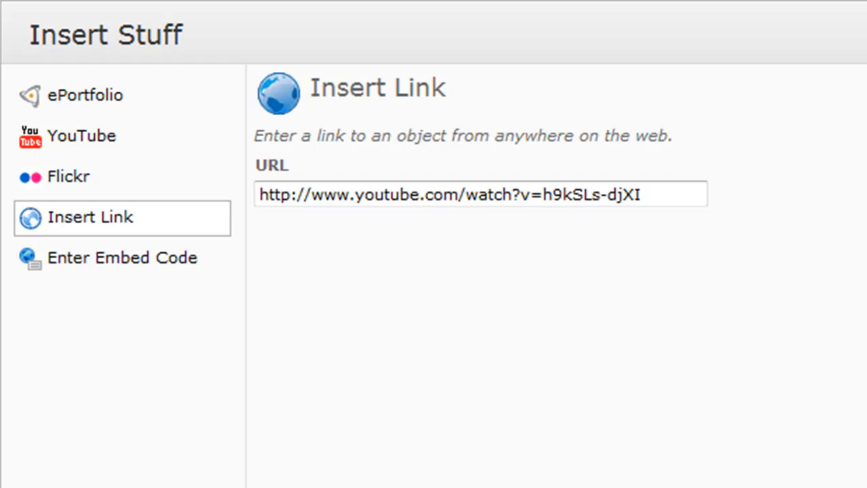
scroll("down", 3)
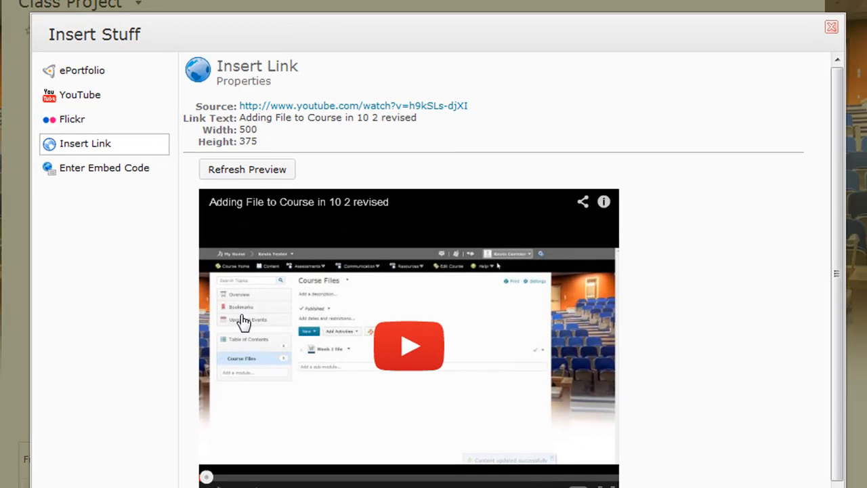
mouse_move(835, 197)
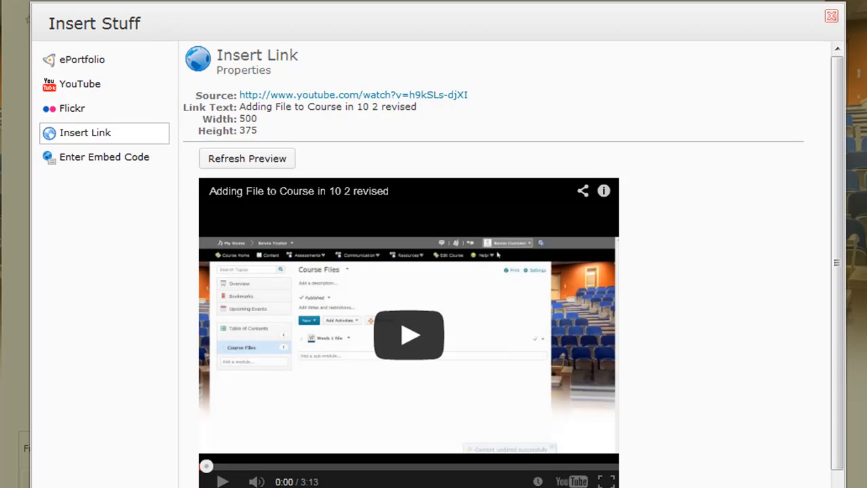
scroll("down", 3)
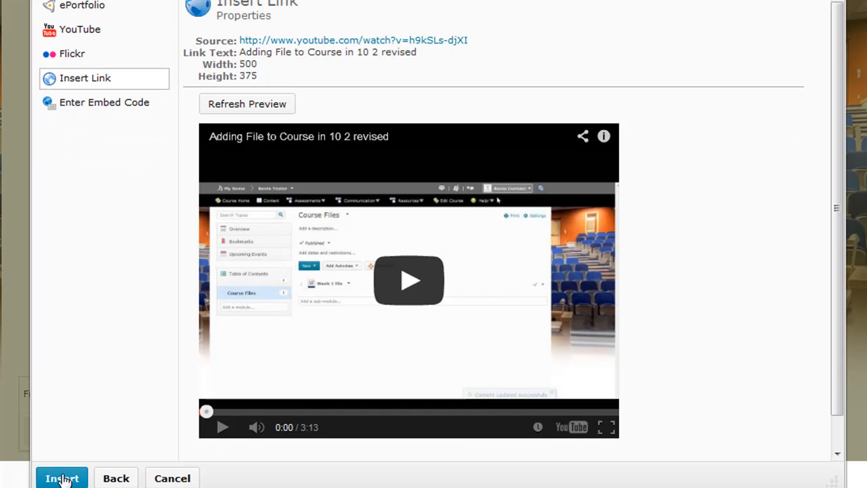
left_click(61, 477)
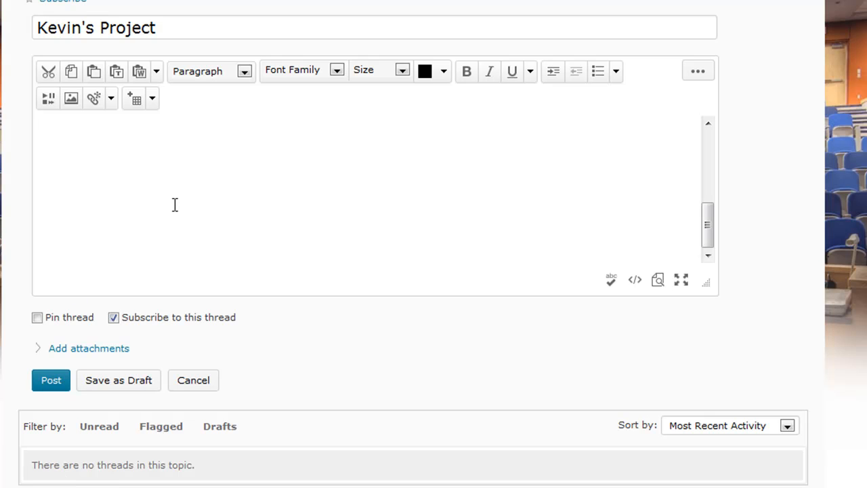
mouse_move(222, 137)
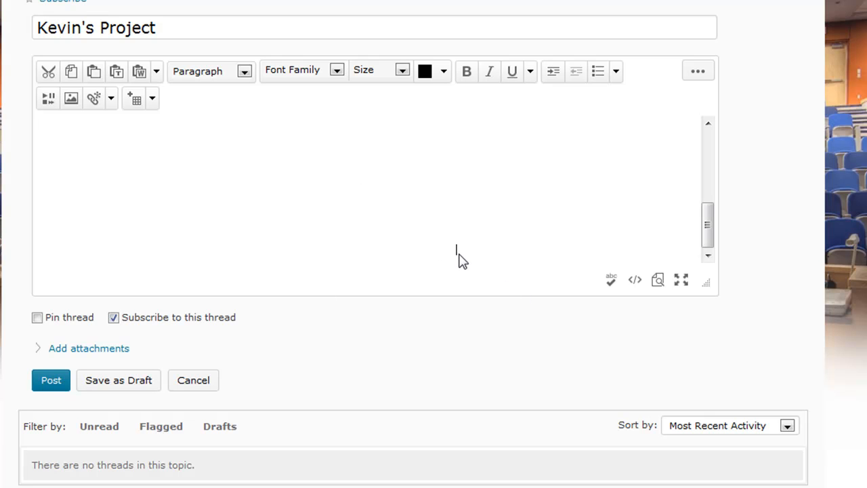
Post the Kevin's Project thread with the embedded video to Class Project.
left_click(50, 379)
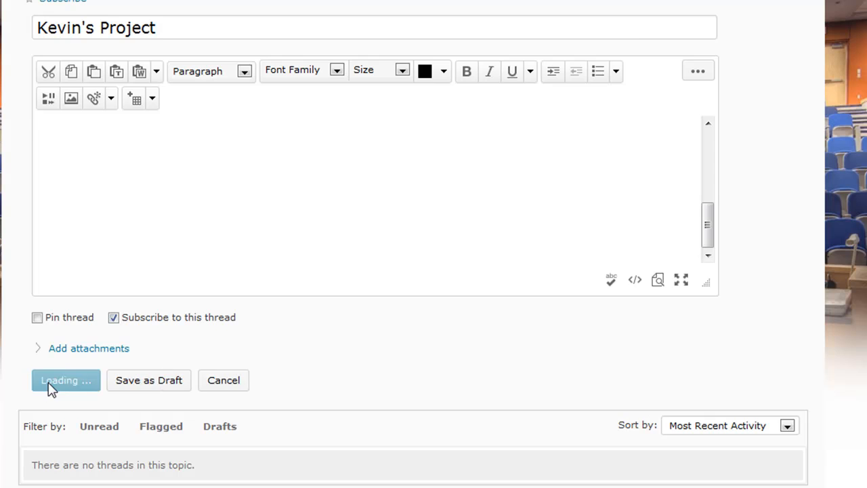
left_click(65, 380)
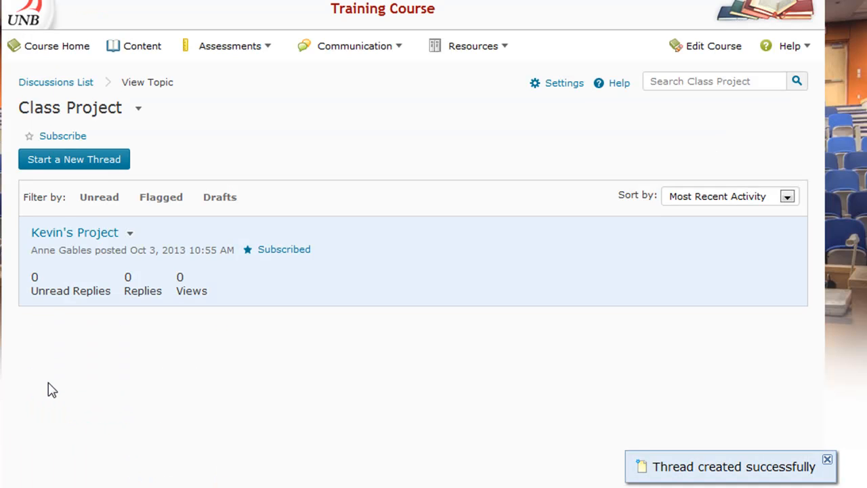
mouse_move(54, 241)
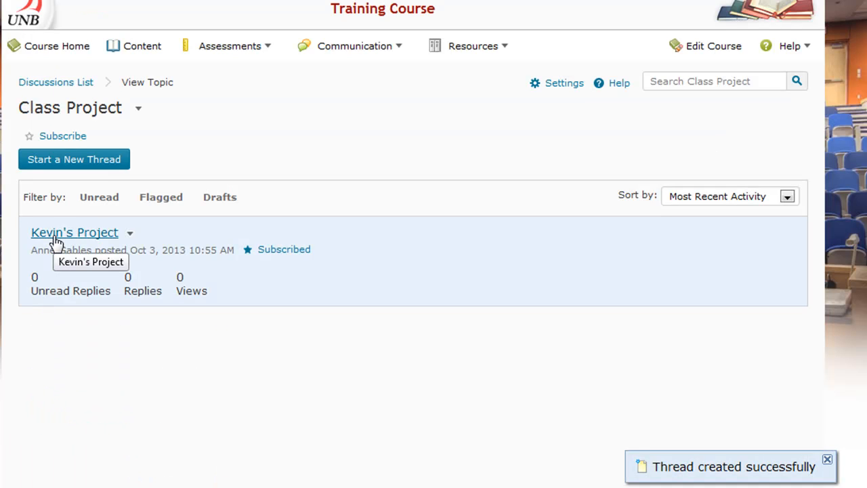
View the posted Kevin's Project thread and its embedded video.
left_click(75, 232)
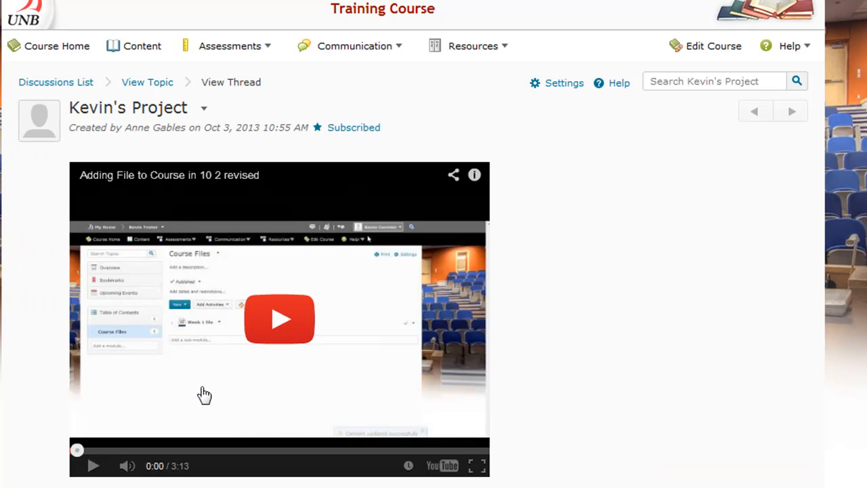
mouse_move(410, 272)
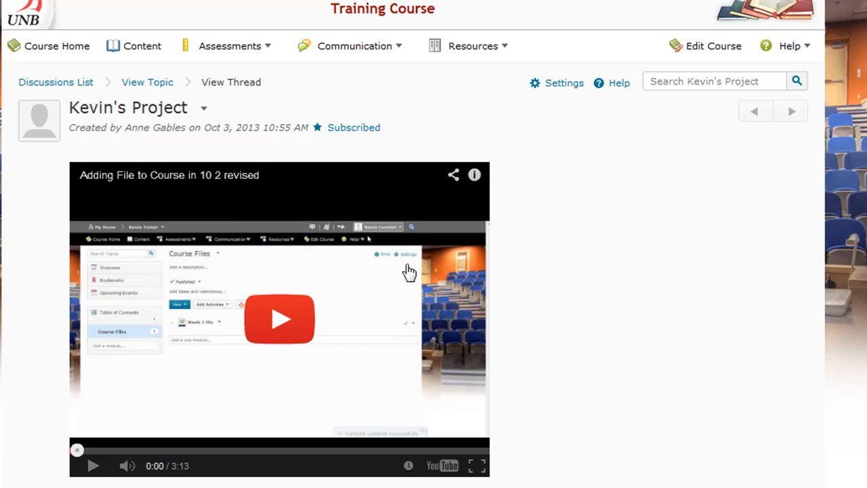
scroll("down", 3)
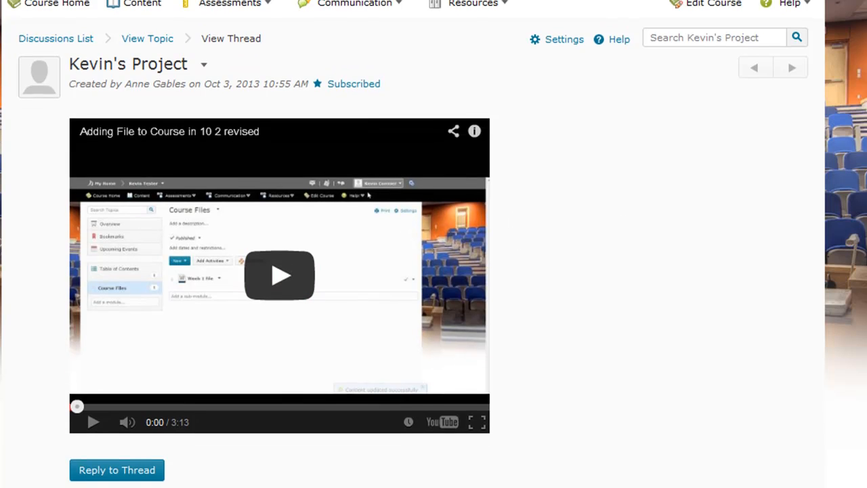
scroll("down", 3)
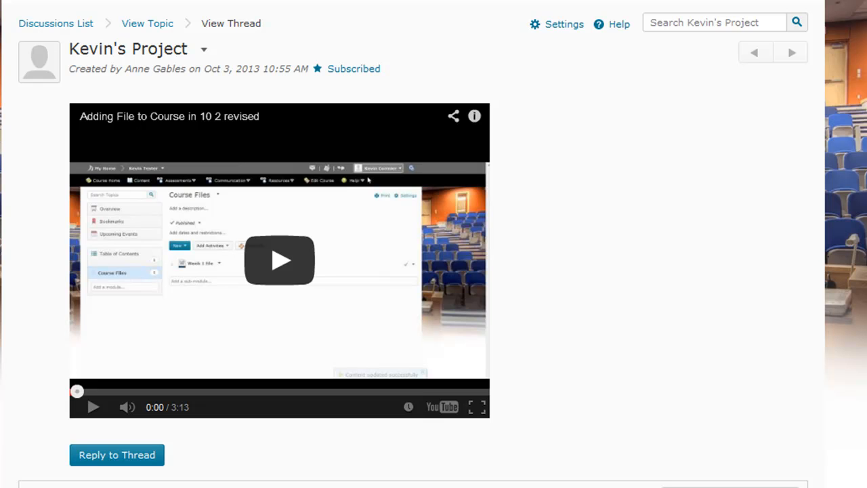
mouse_move(119, 473)
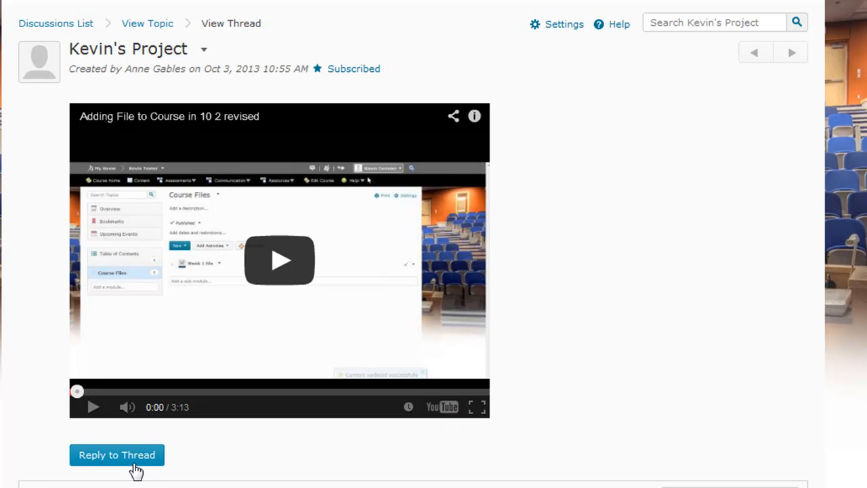